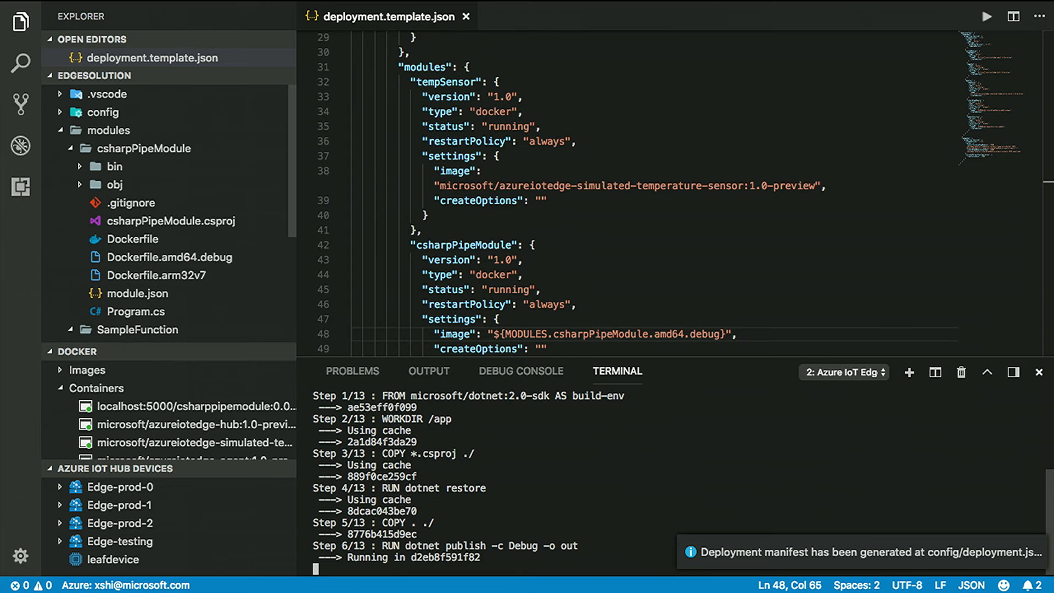
# Scroll through deployment.template.json to review its modules and routes after the build.
pyautogui.scroll(-3)
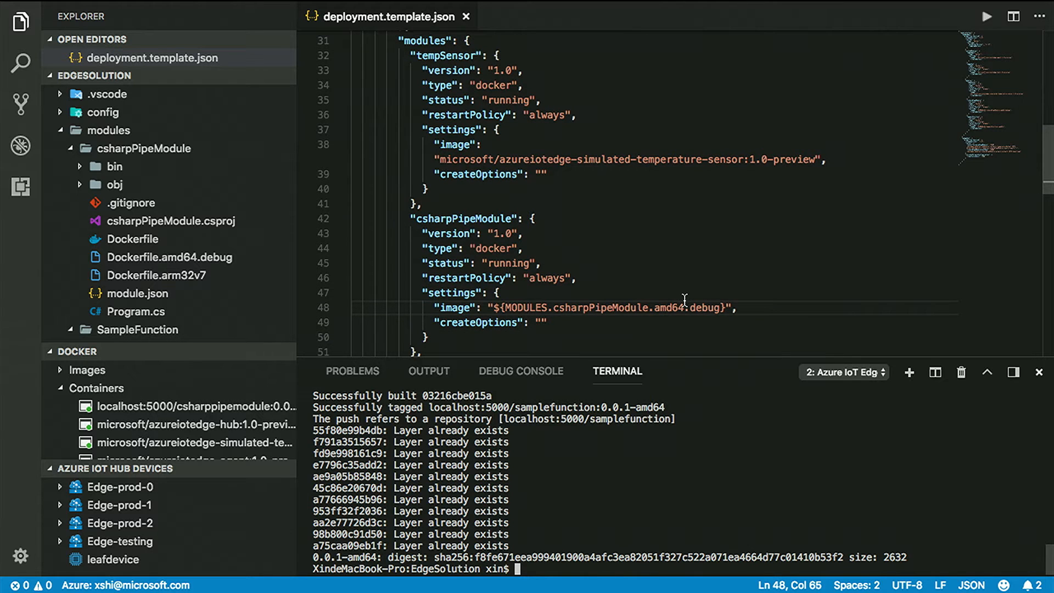
pyautogui.scroll(-3)
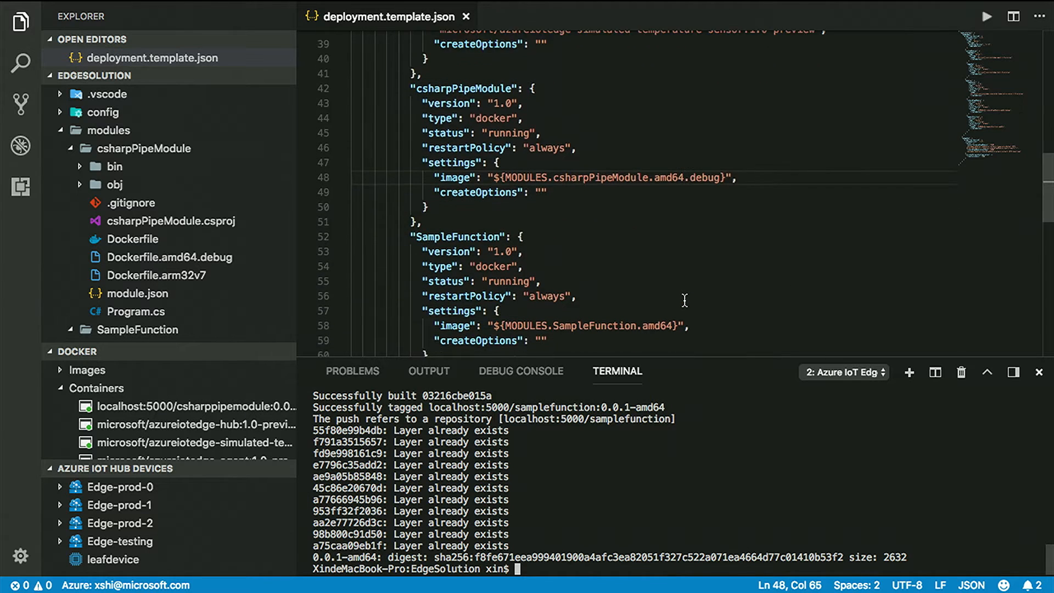
pyautogui.scroll(-3)
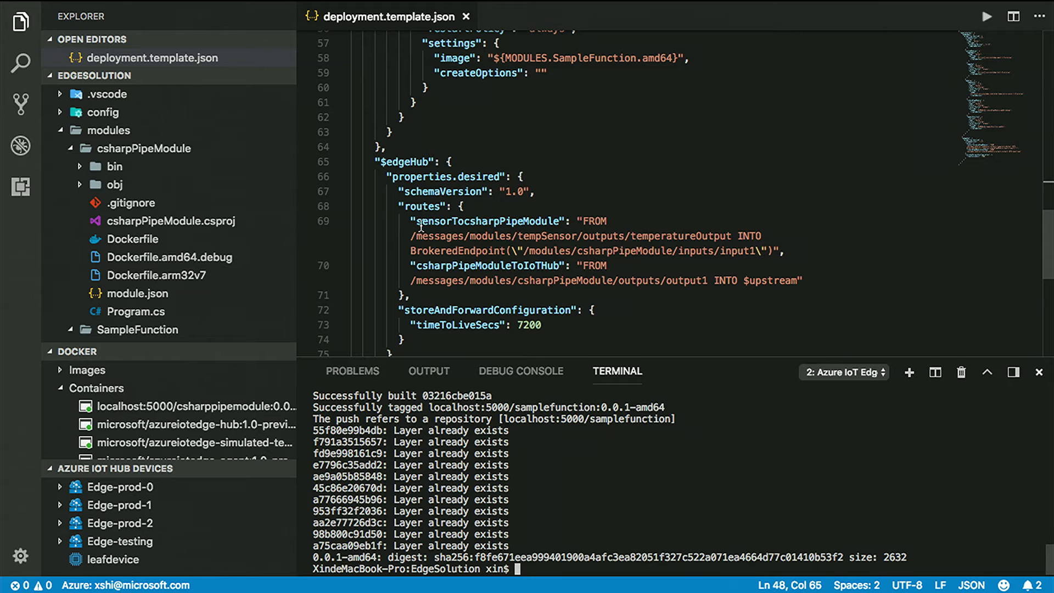
pyautogui.moveTo(503, 231)
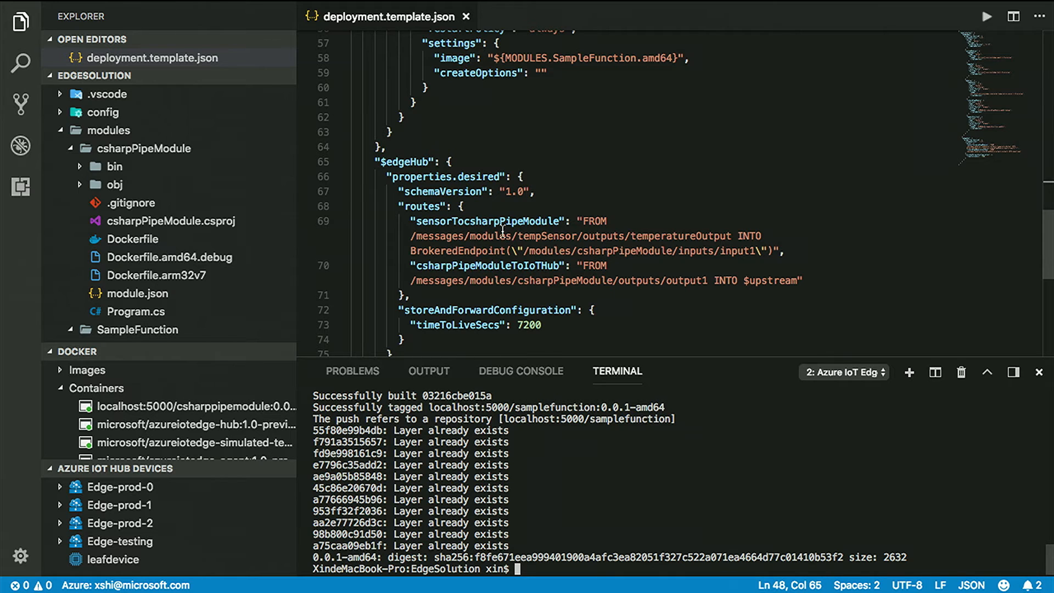
pyautogui.moveTo(511, 251)
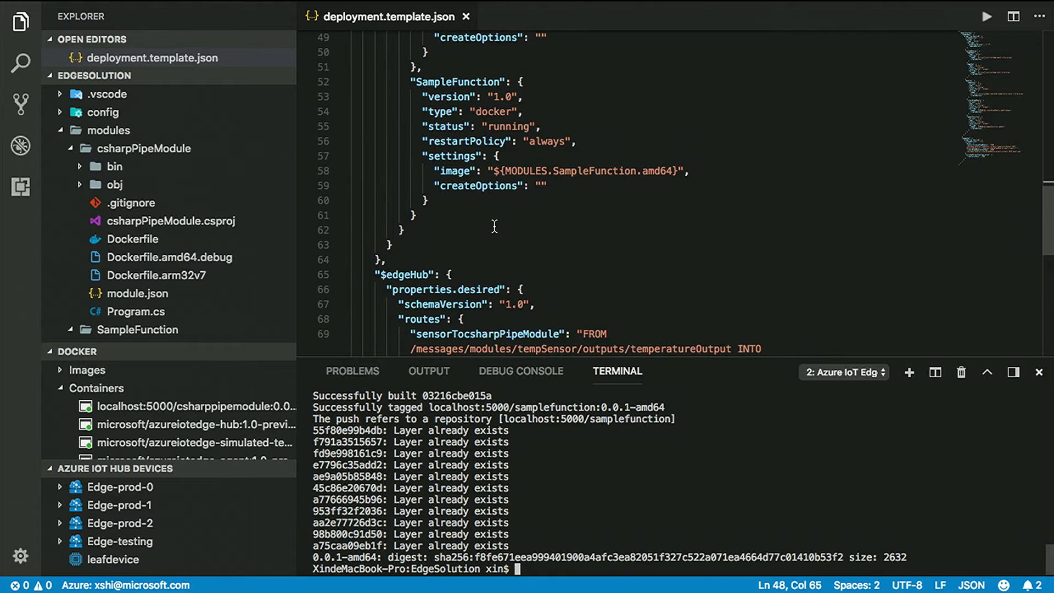
pyautogui.moveTo(376, 312)
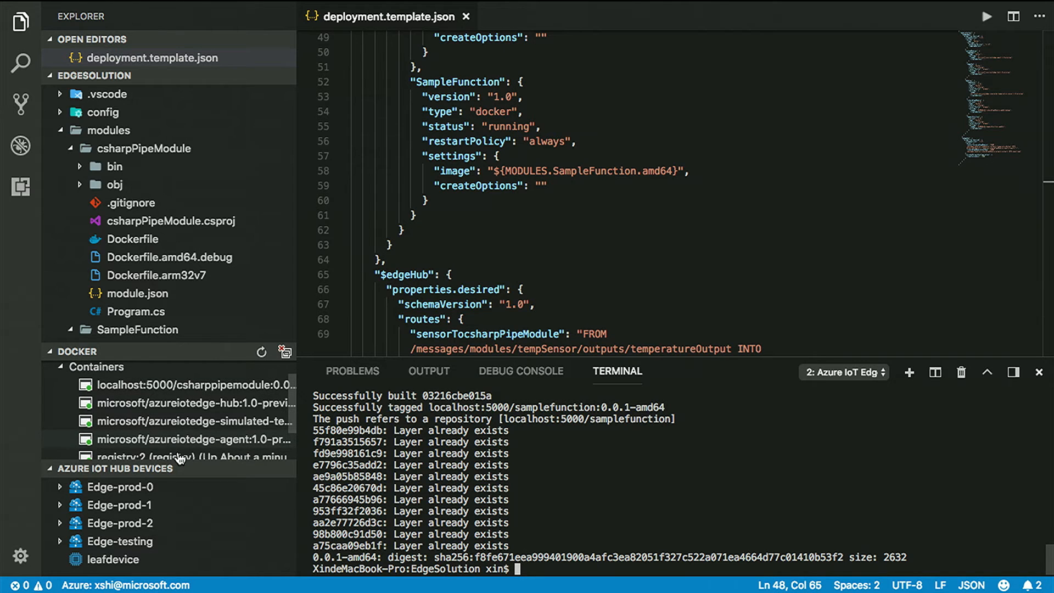
pyautogui.moveTo(181, 451)
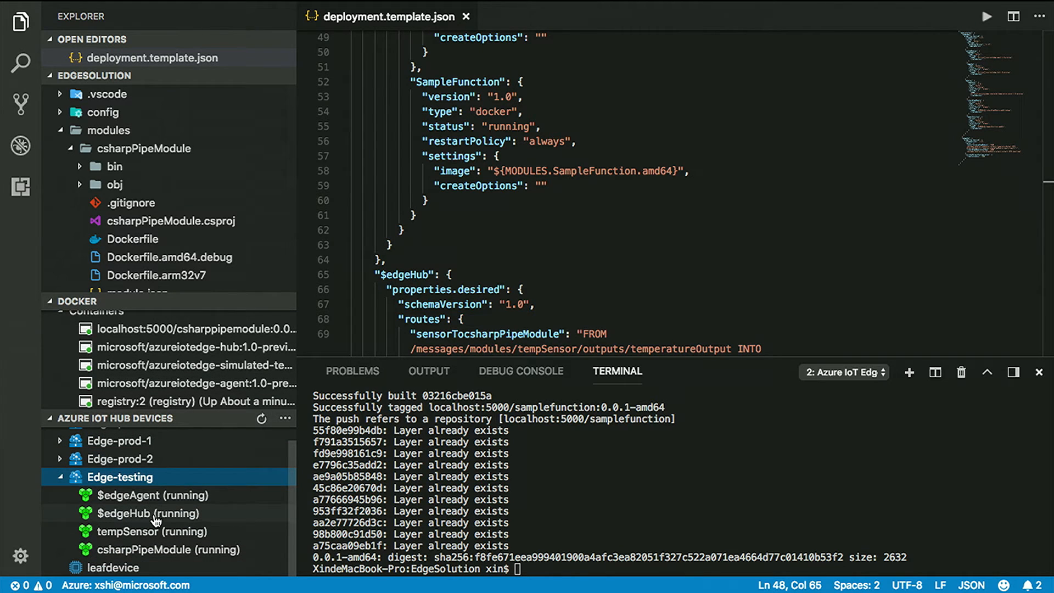
pyautogui.moveTo(136, 489)
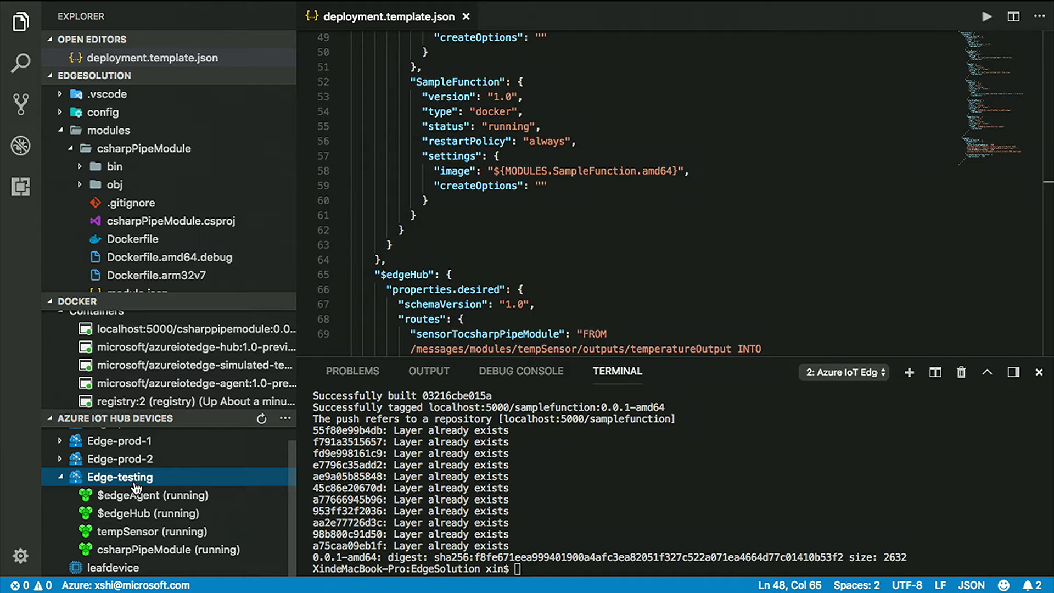
# Start monitoring device-to-cloud messages from the Edge-testing device in the Output panel.
pyautogui.rightClick(119, 477)
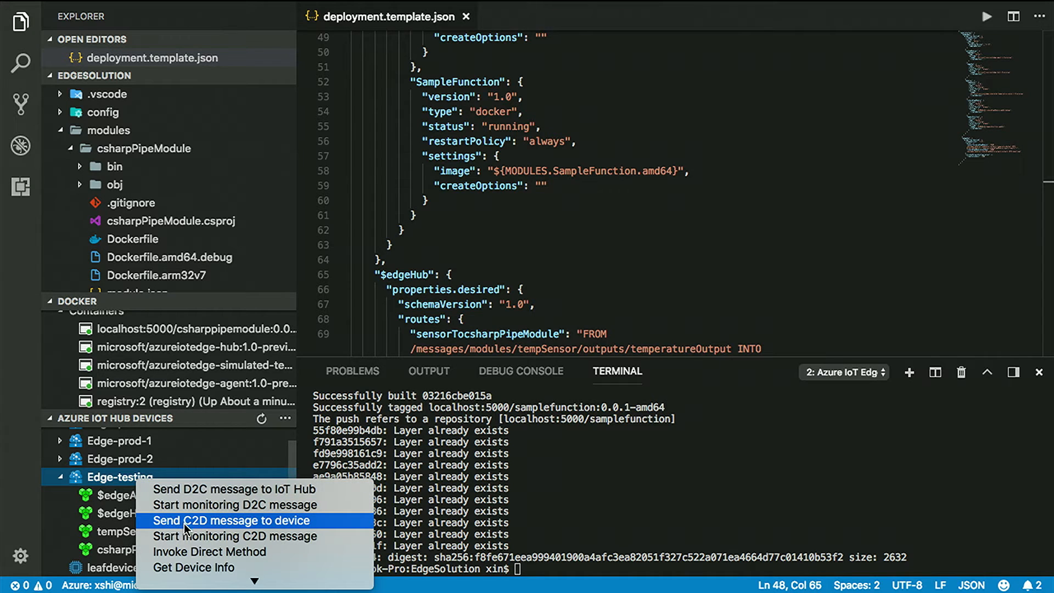
pyautogui.moveTo(205, 505)
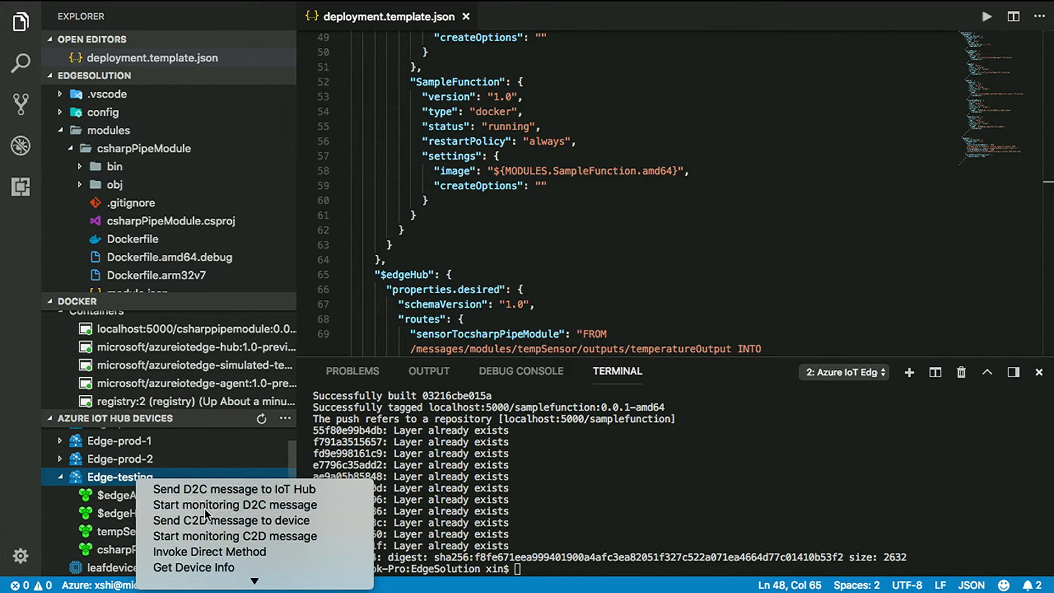
pyautogui.click(235, 504)
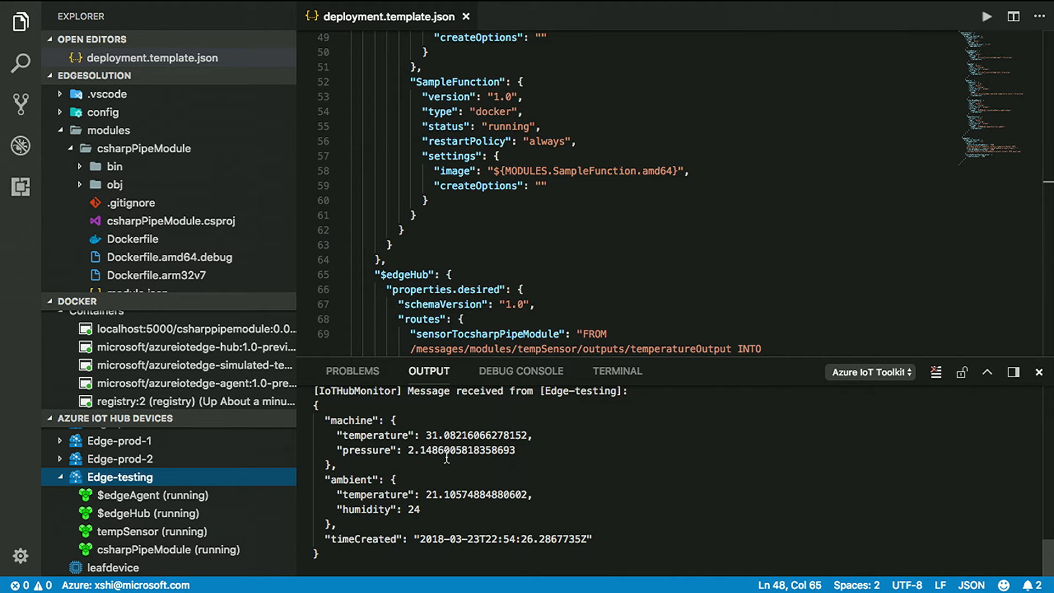
# Launch the Debug IoT Edge Module (csharpPipeModule) configuration to attach to the dotnet process.
pyautogui.click(987, 15)
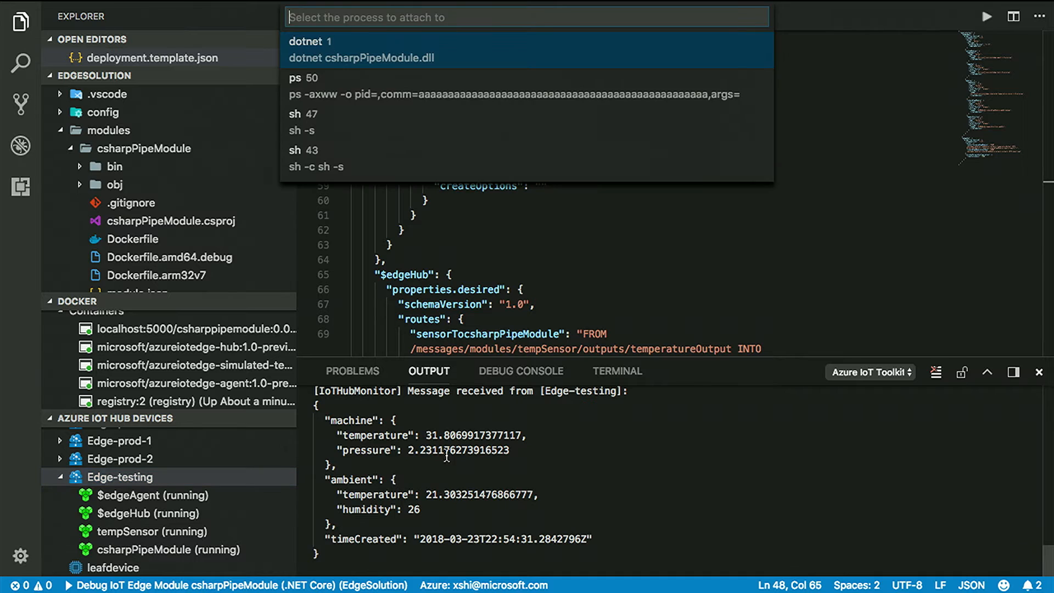
pyautogui.moveTo(448, 61)
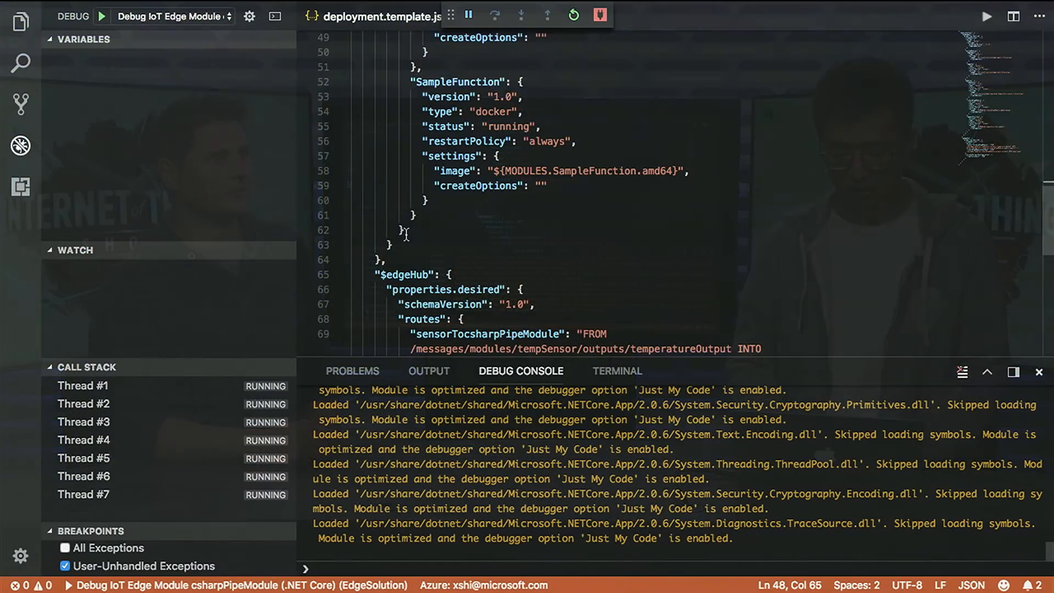
# Set a breakpoint on line 123 of Program.cs and inspect messageString's temperature JSON.
pyautogui.click(20, 17)
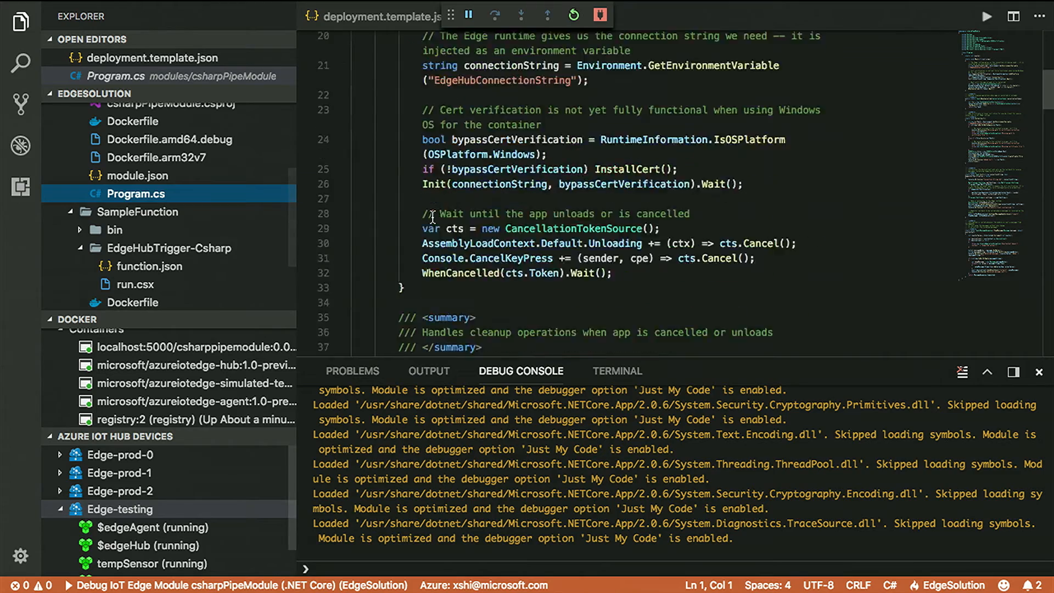
pyautogui.scroll(-3)
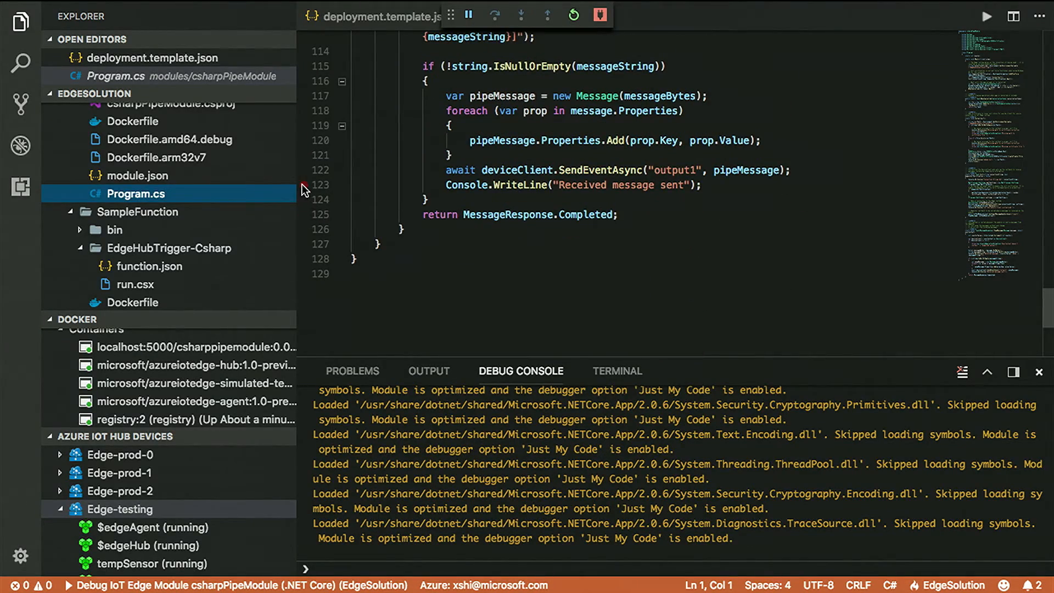
pyautogui.click(303, 184)
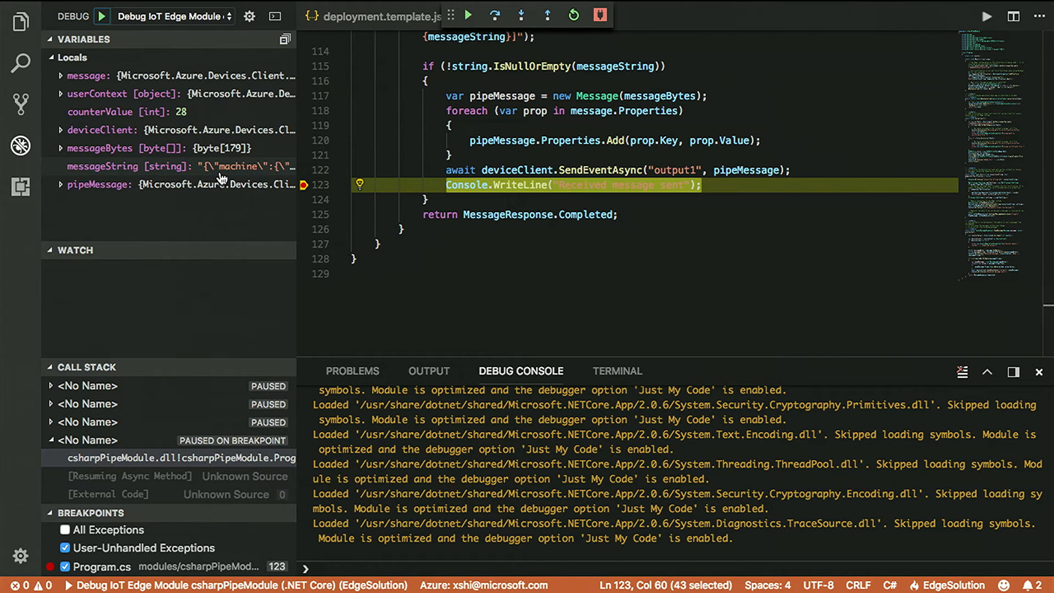
pyautogui.click(164, 167)
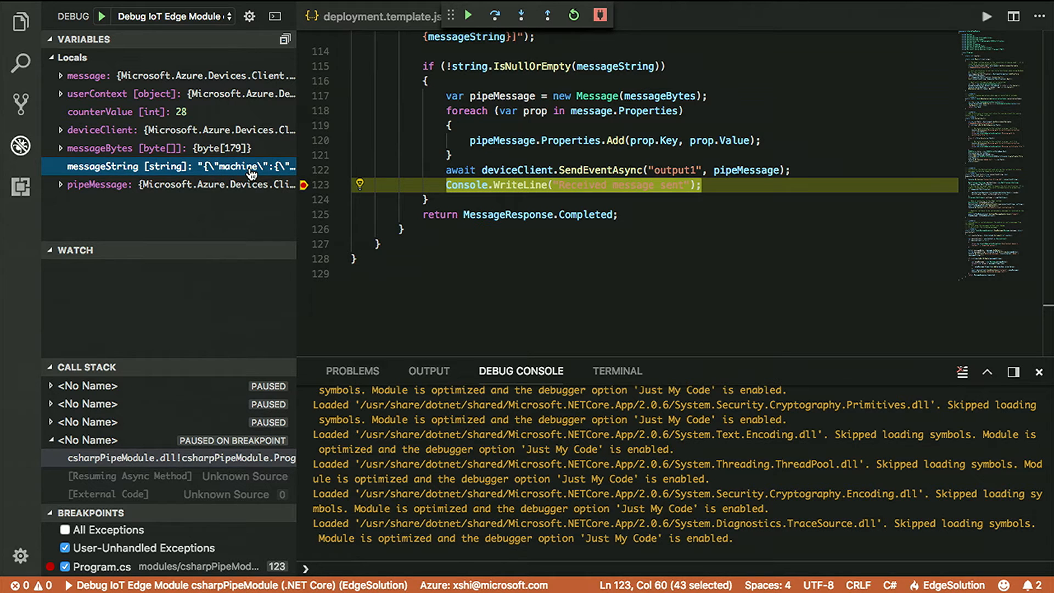
pyautogui.moveTo(297, 167)
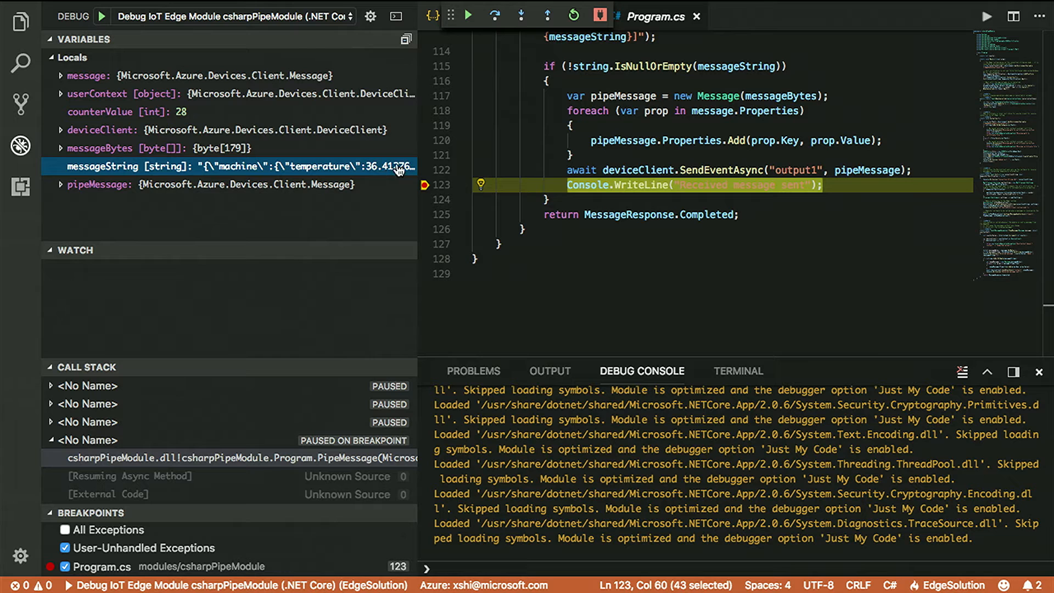
pyautogui.moveTo(404, 170)
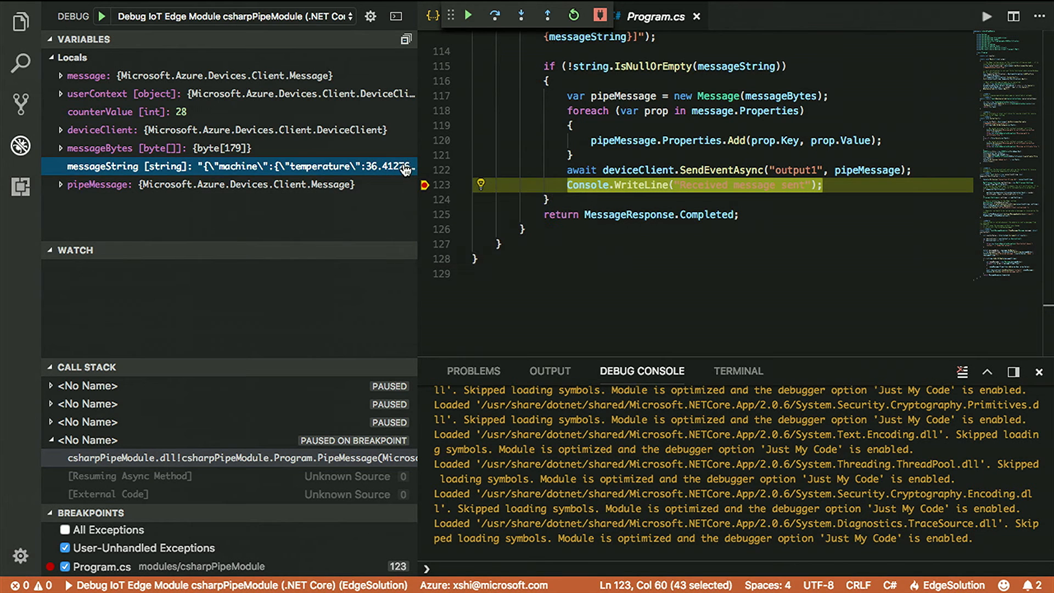